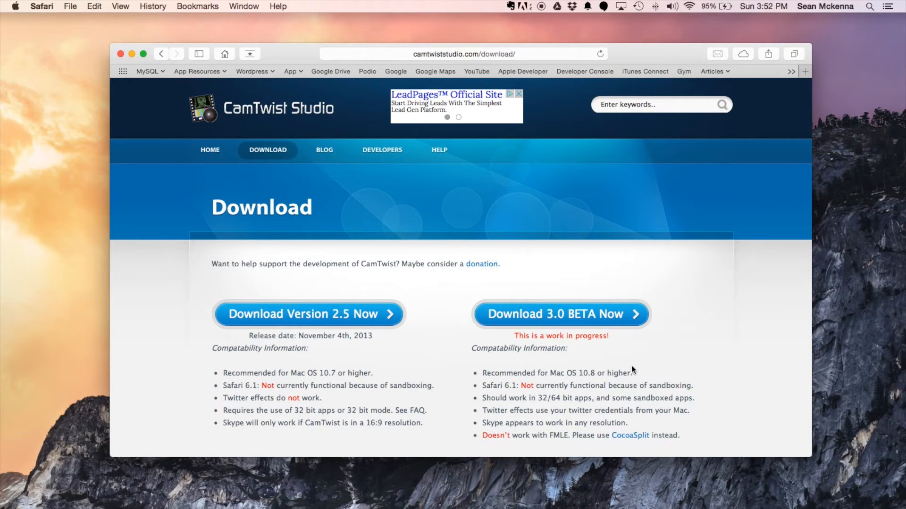
# Download the CamTwist 3.0 beta and open its disk image from Safari's Downloads list.
pyautogui.click(560, 314)
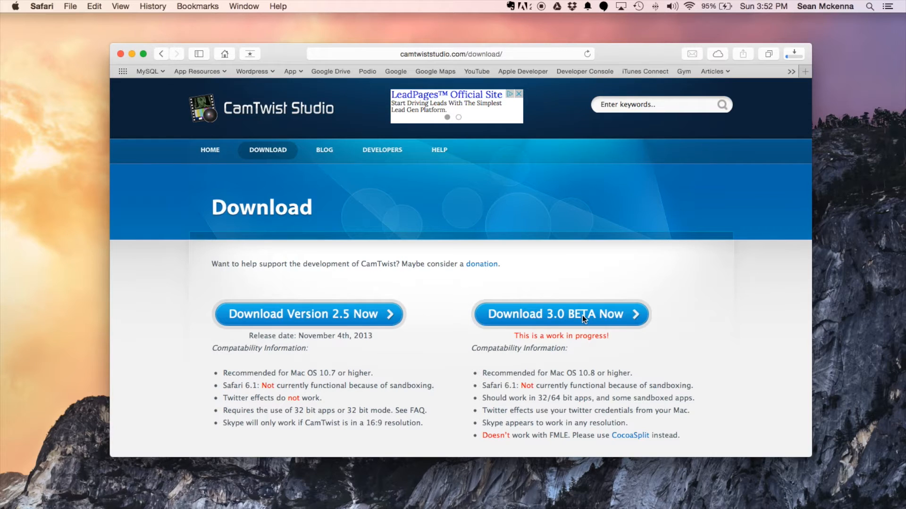
pyautogui.click(559, 314)
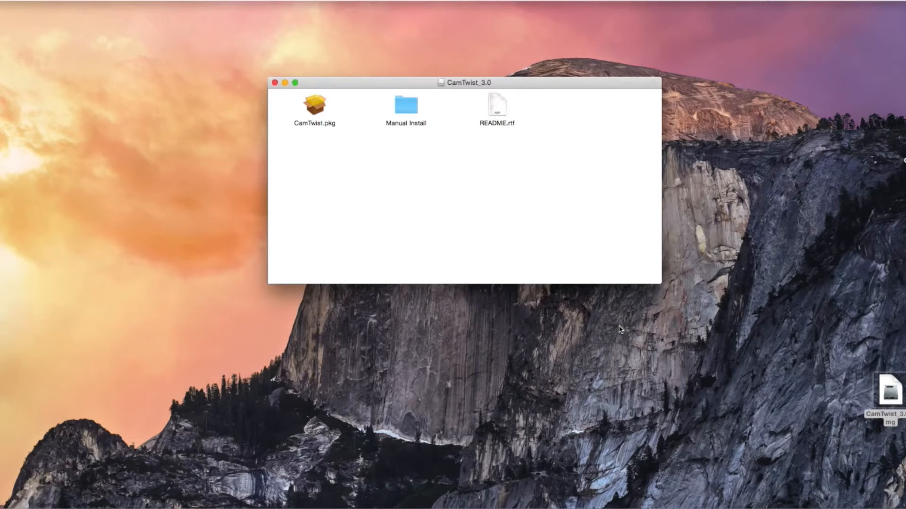
# Run CamTwist.pkg through the installer and close it after the success screen.
pyautogui.click(314, 108)
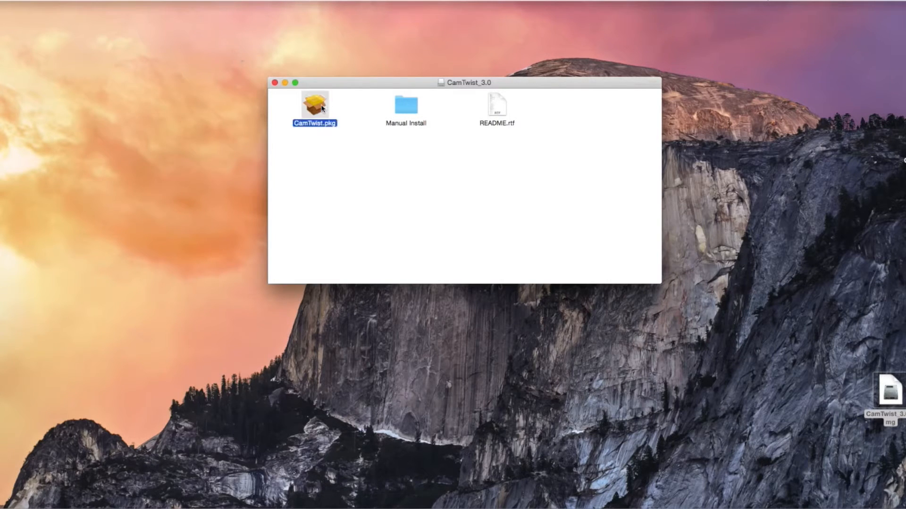
pyautogui.doubleClick(314, 104)
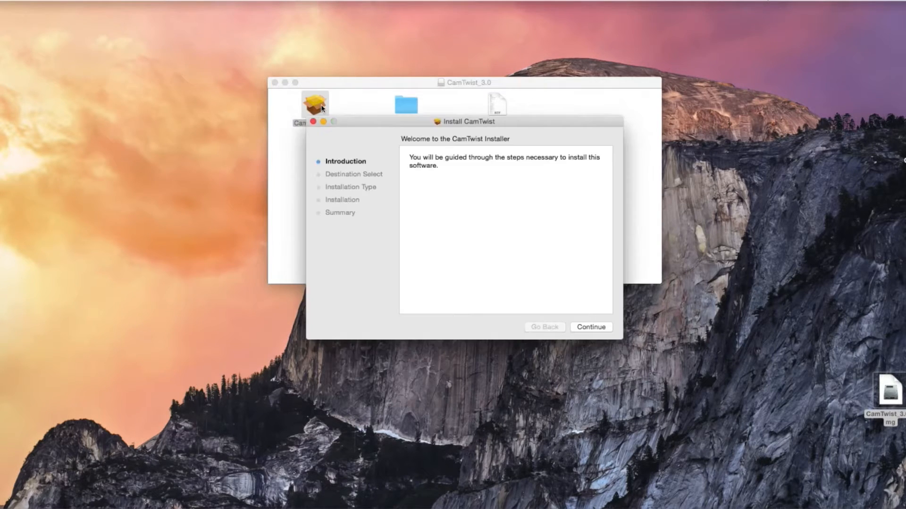
pyautogui.moveTo(569, 321)
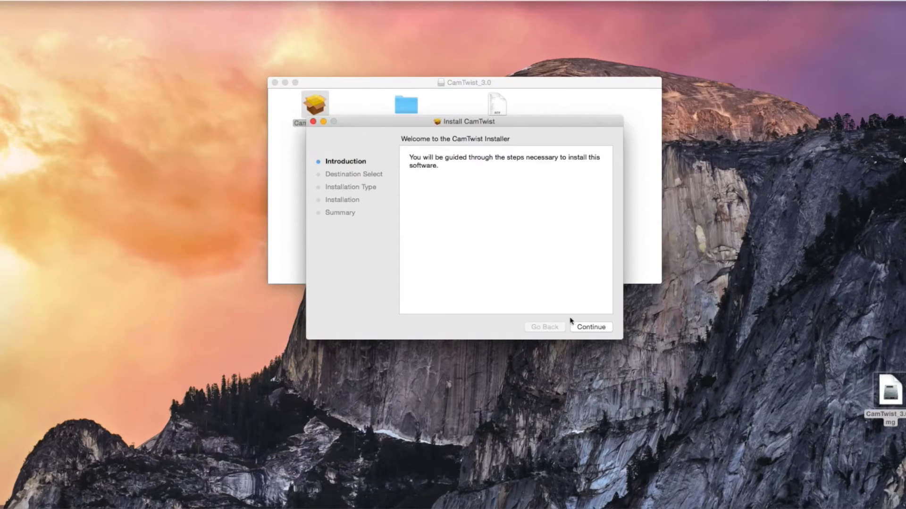
pyautogui.click(590, 327)
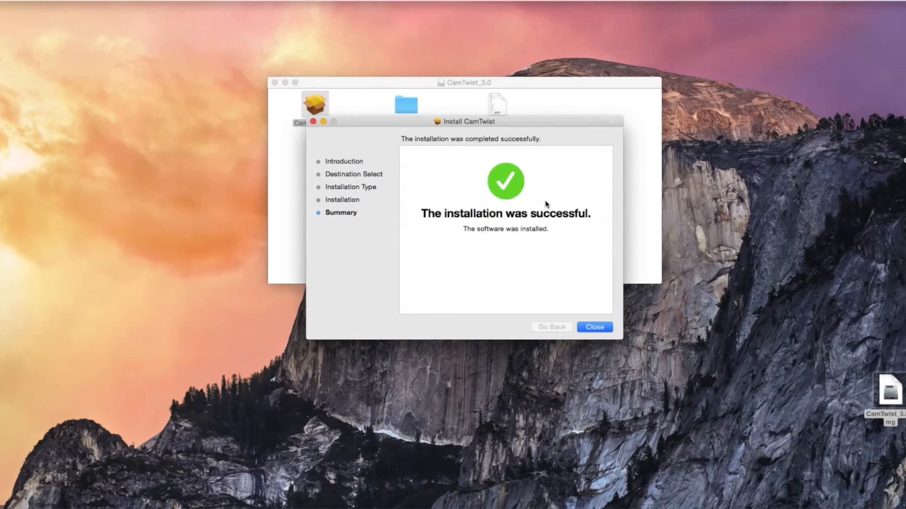
pyautogui.click(594, 327)
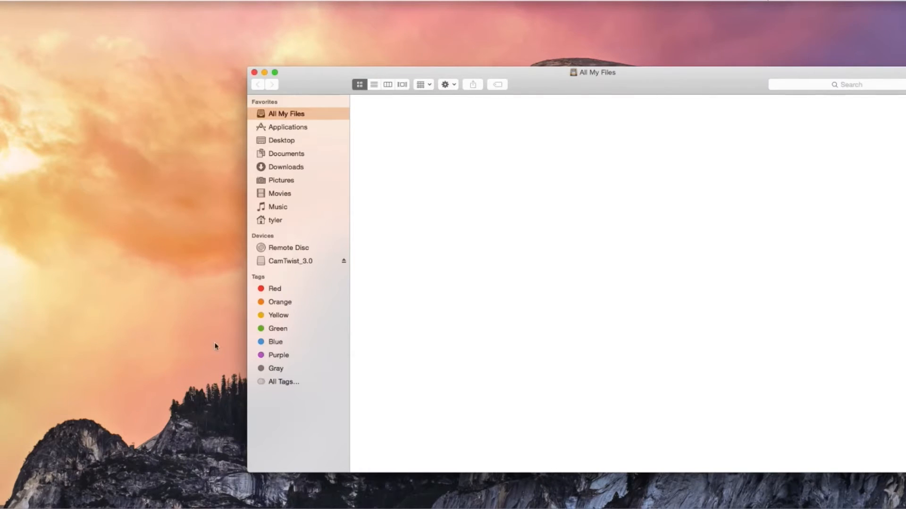
# Open the CamTwist folder from Finder's Applications sidebar entry.
pyautogui.click(287, 126)
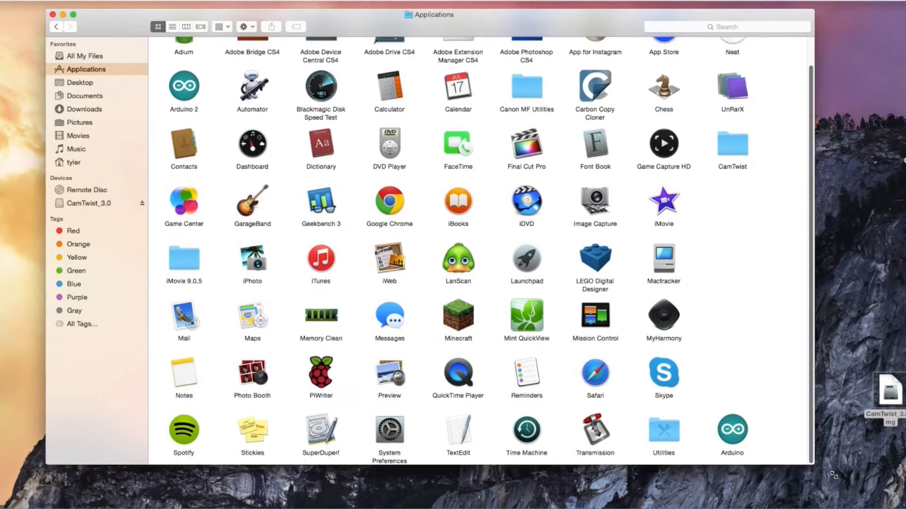
pyautogui.click(731, 162)
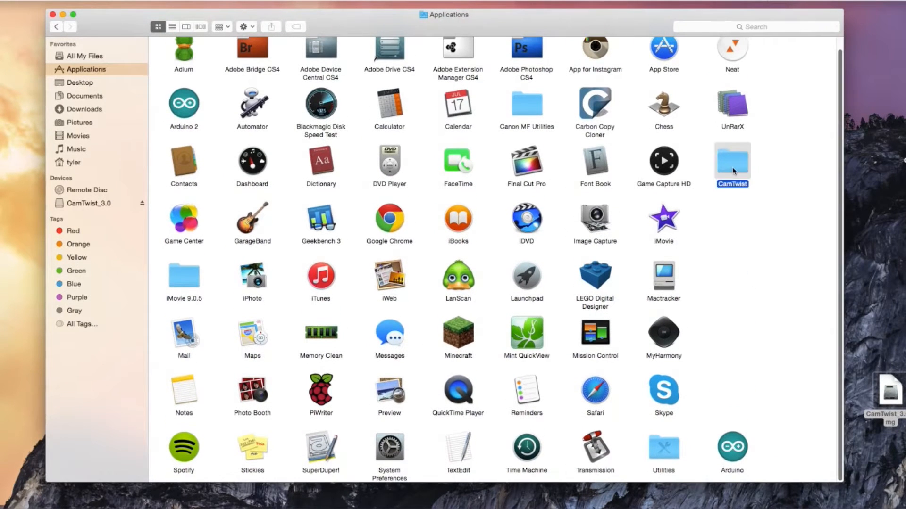
pyautogui.doubleClick(732, 162)
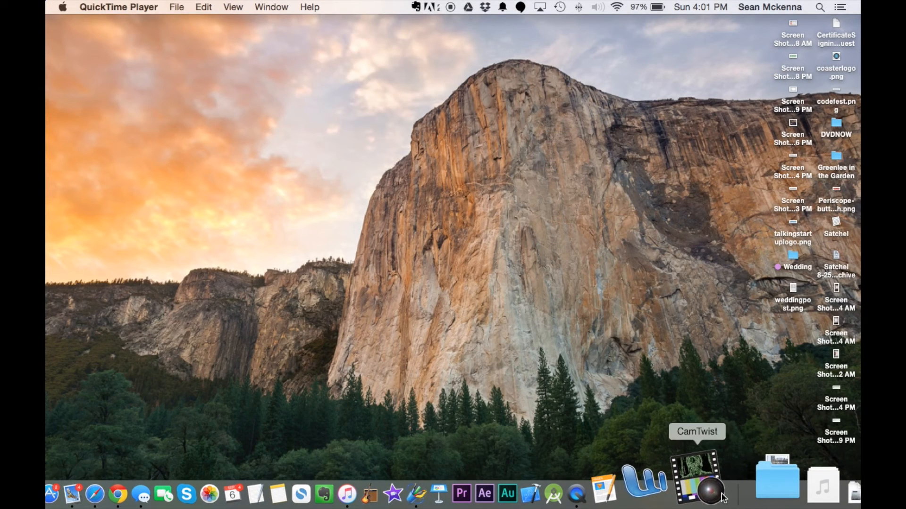
# Launch CamTwist from the Dock and show the Preview window via View > Preview.
pyautogui.click(697, 476)
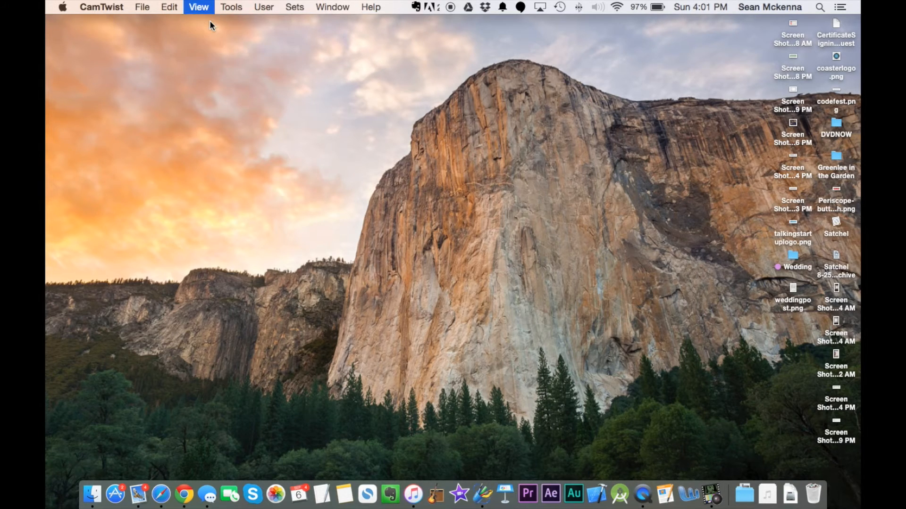
pyautogui.click(199, 7)
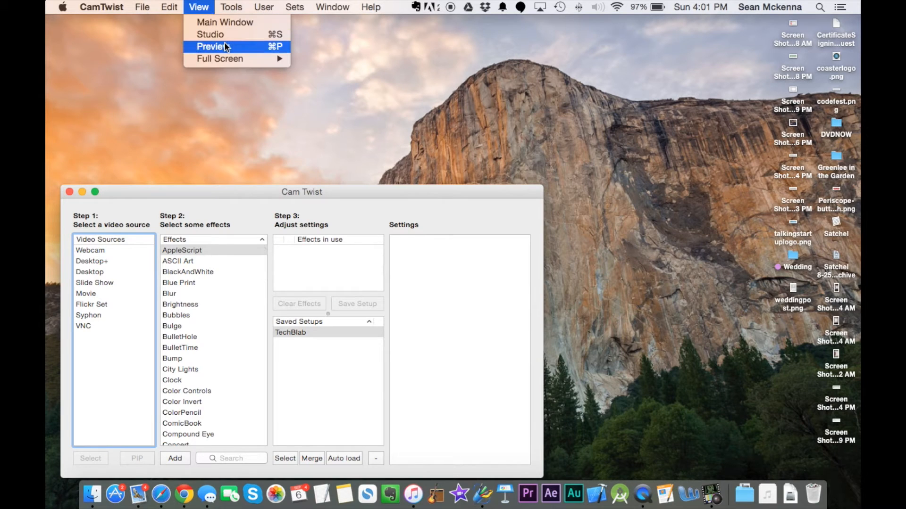
pyautogui.click(212, 47)
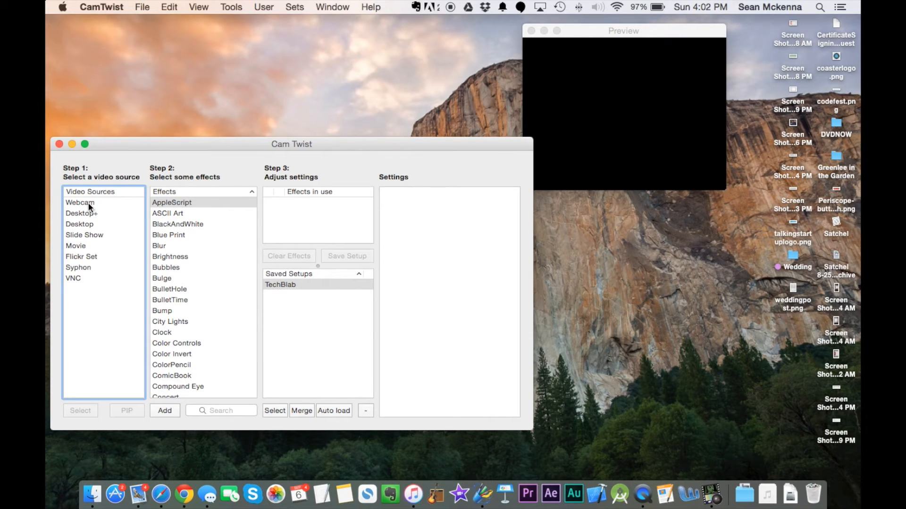
# Choose Webcam in the Step 1 Video Sources list to show the FaceTime HD feed.
pyautogui.click(79, 203)
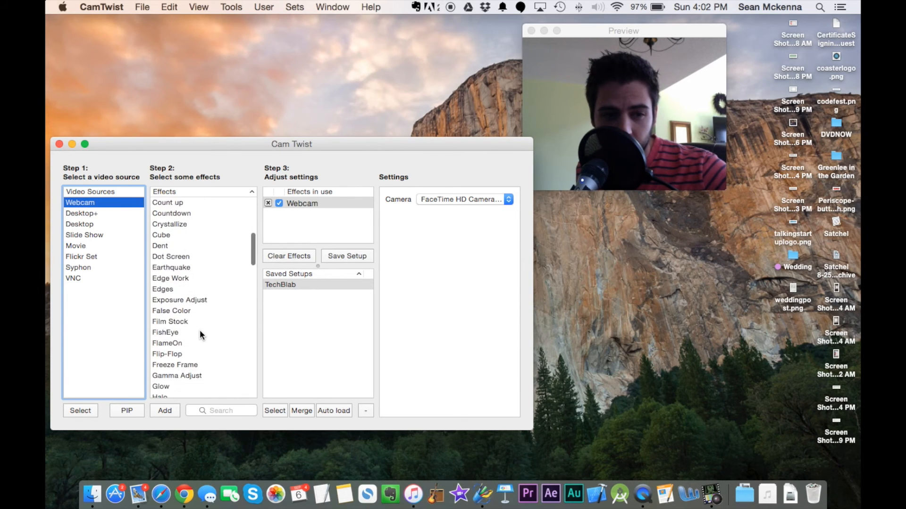
# Add Exposure Adjust from the Step 2 Effects list to brighten the webcam preview.
pyautogui.scroll(-3)
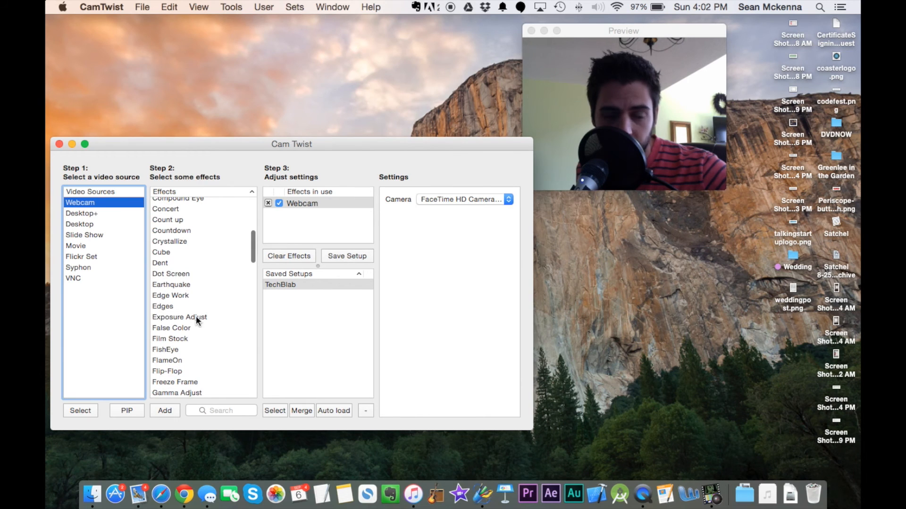
pyautogui.doubleClick(180, 316)
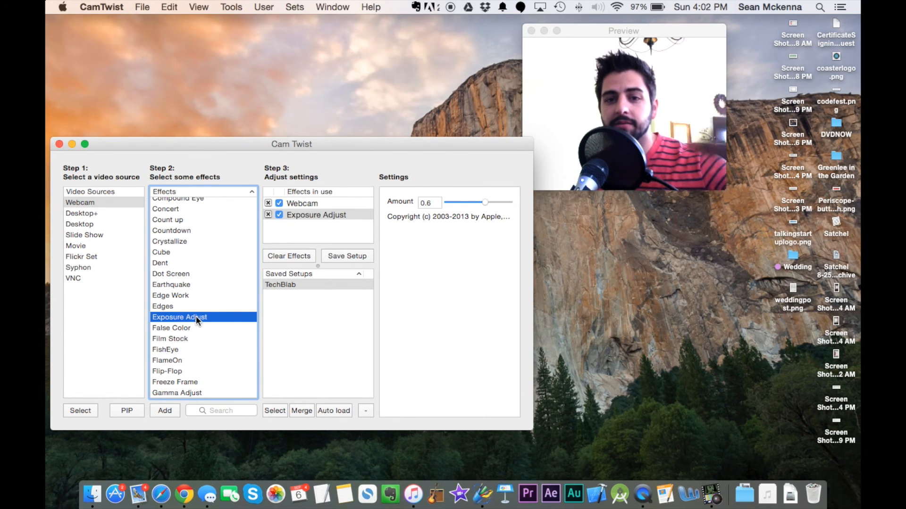